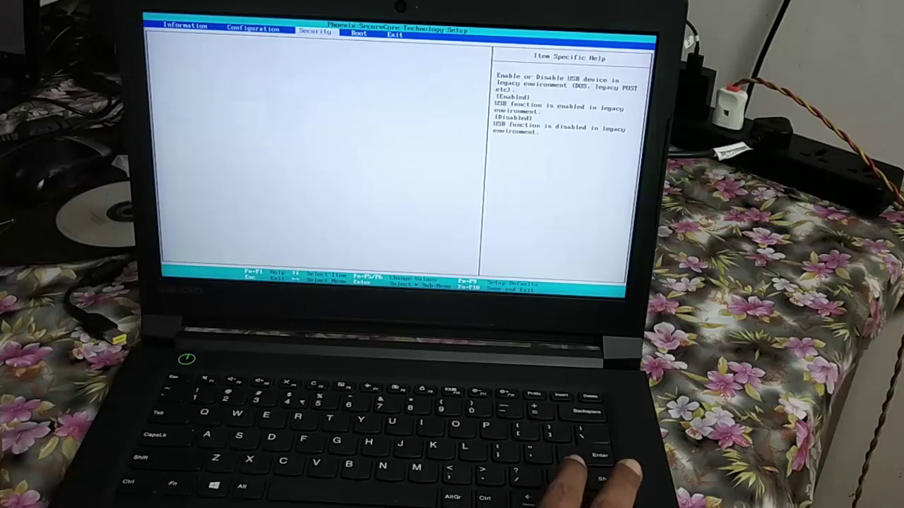
- Bring up the Boot Priority choices between UEFI First and Legacy First
{"action": "key", "text": "Right"}
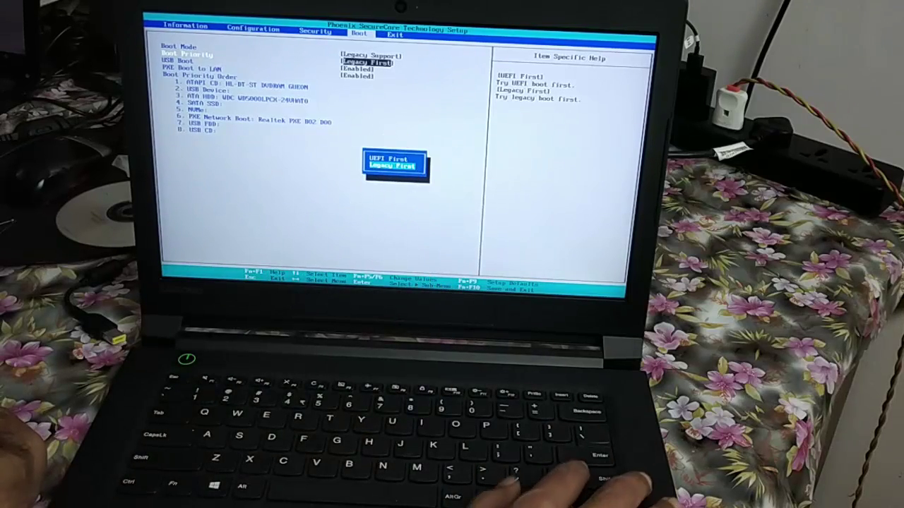
- Choose Legacy First as the boot priority
{"action": "key", "text": "Enter"}
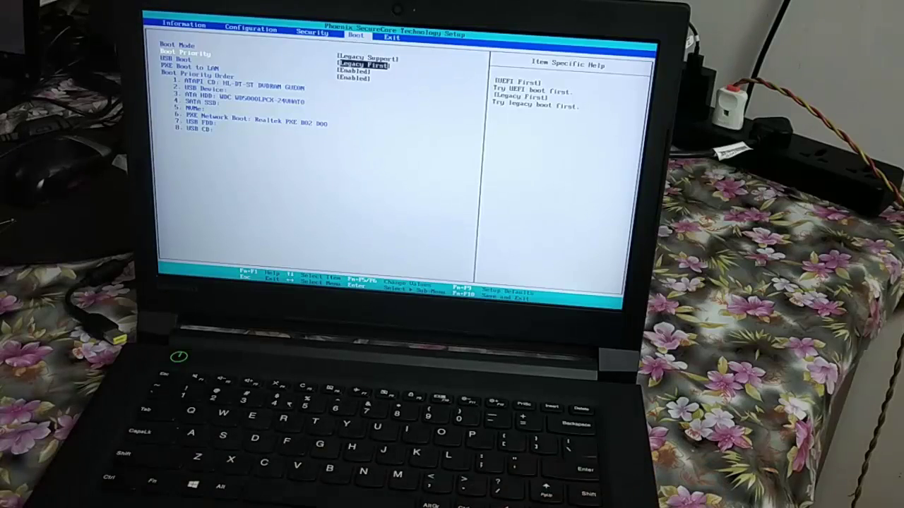
- Move the ATAPI CD drive to position 1 in the Boot Priority Order
{"action": "key", "text": "Down"}
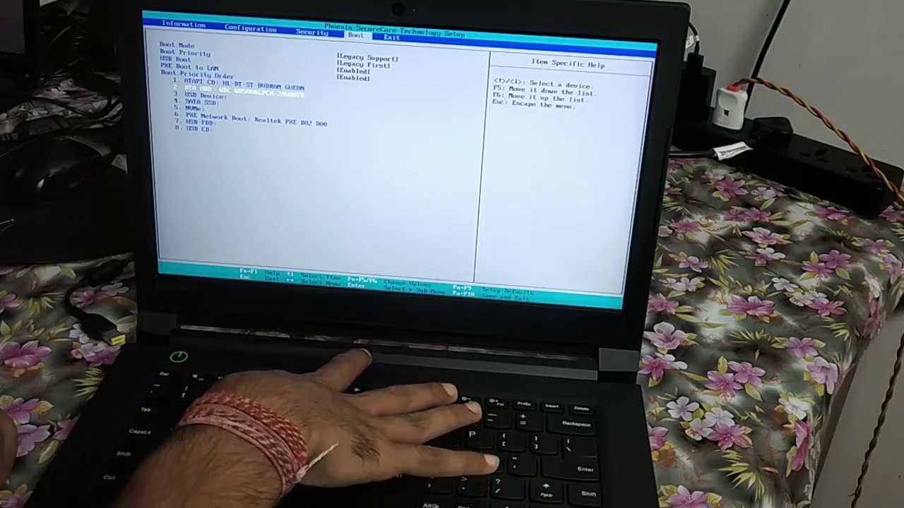
- Save the BIOS changes with F10, confirming Yes, and restart into Windows 7 Setup
{"action": "key", "text": "F10"}
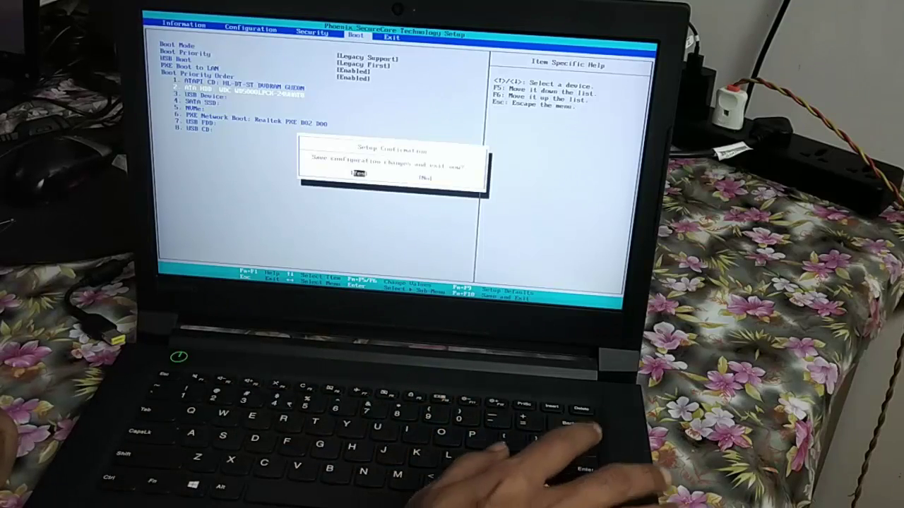
{"action": "key", "text": "Enter"}
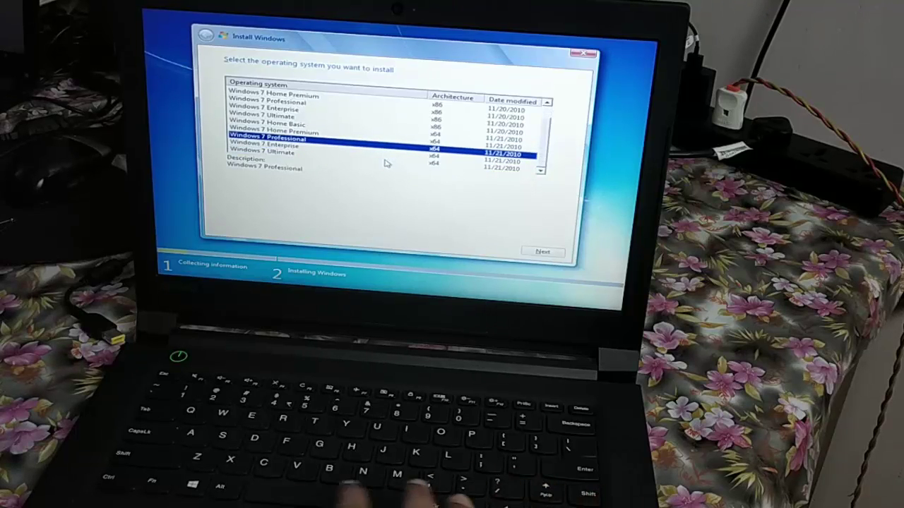
- Continue installation with Windows 7 Professional x64 selected as the edition
{"action": "left_click", "coordinate": [542, 251]}
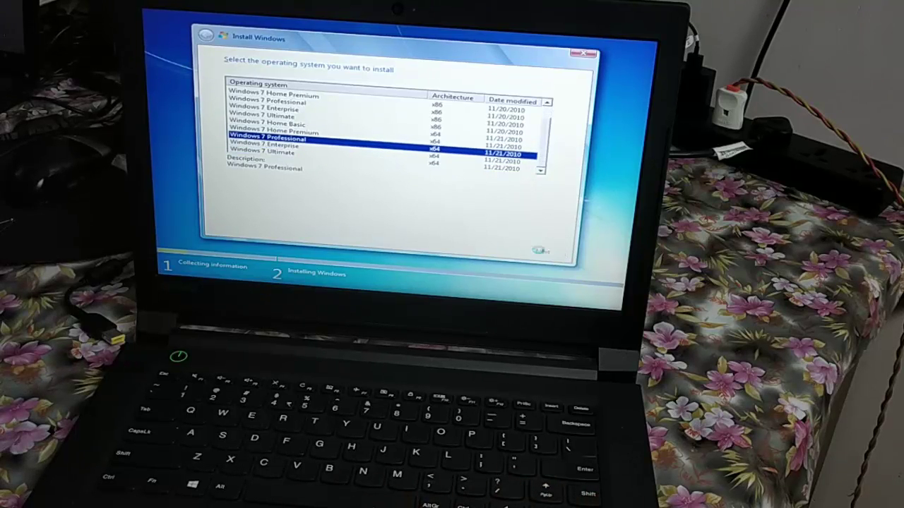